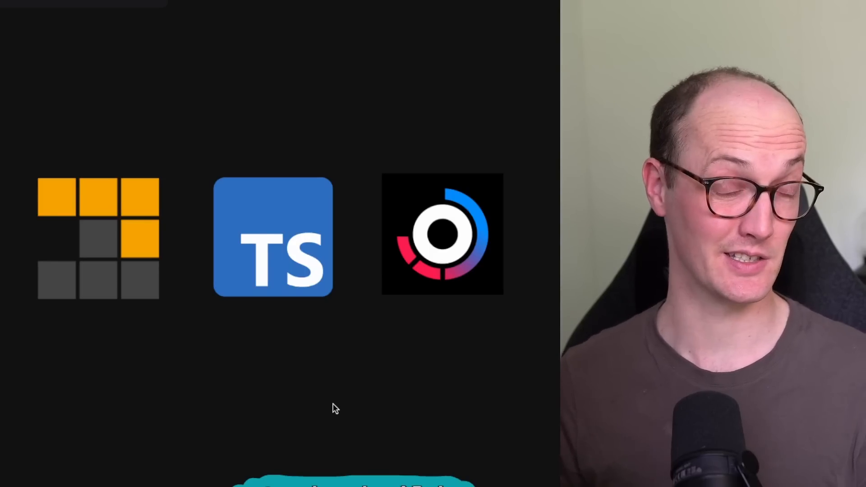
{"action": "mouse_move", "coordinate": [376, 303]}
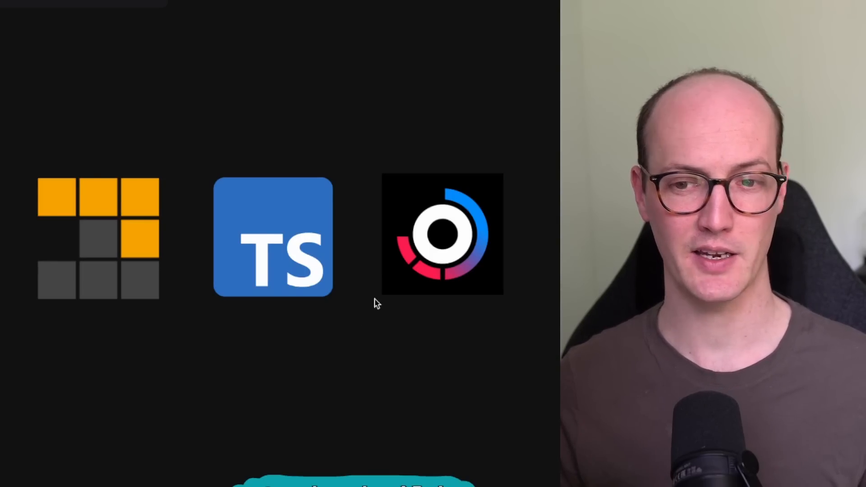
Select and deselect the TypeScript logo, then pan to the /packages, /apps directory tree.
{"action": "left_click", "coordinate": [99, 237]}
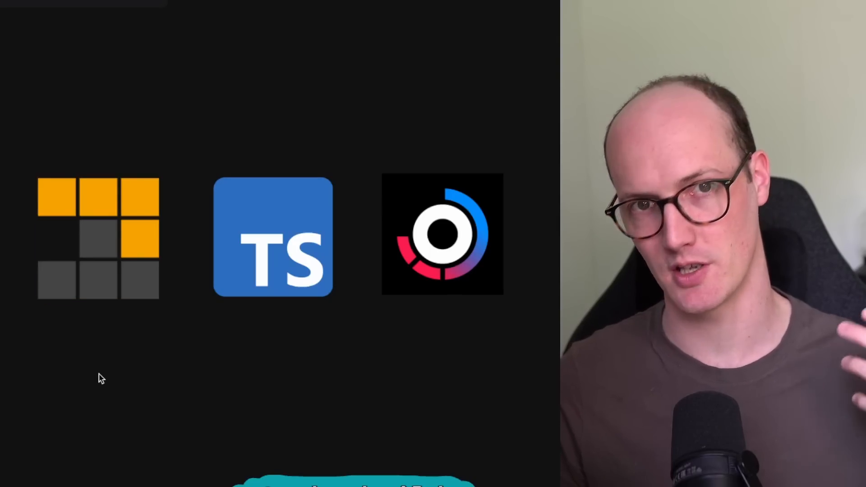
{"action": "left_click", "coordinate": [273, 237]}
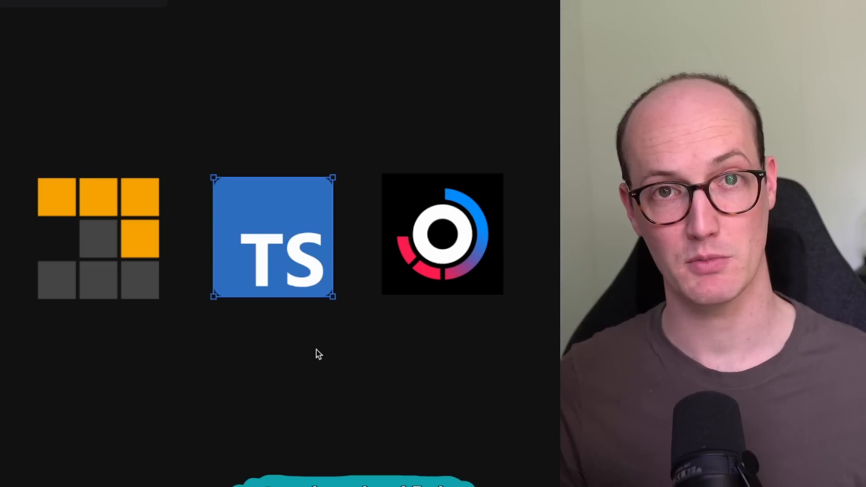
{"action": "left_click", "coordinate": [317, 354]}
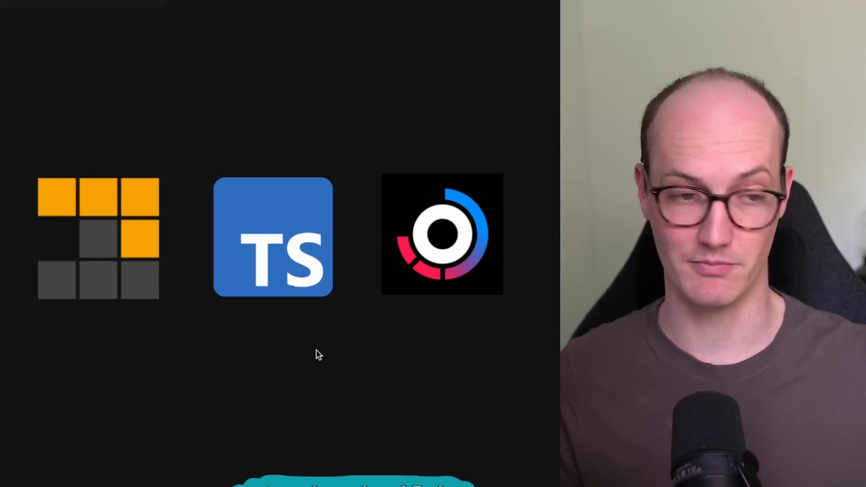
{"action": "left_click", "coordinate": [442, 231]}
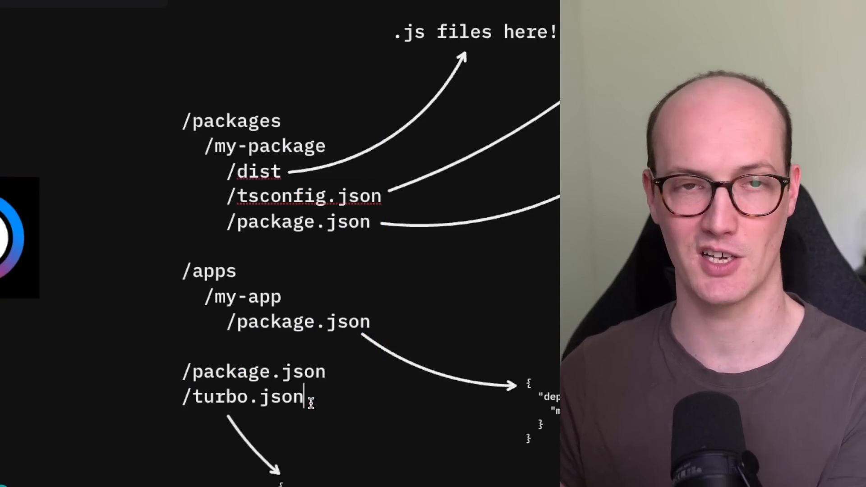
{"action": "mouse_move", "coordinate": [153, 370]}
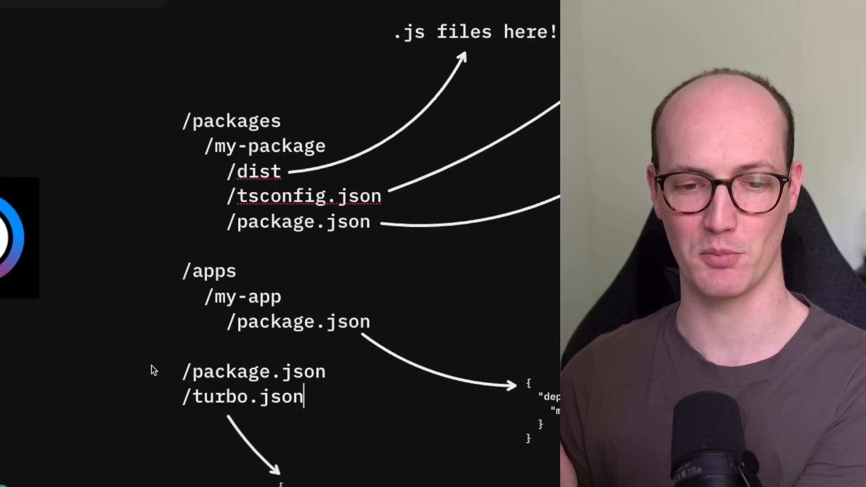
{"action": "mouse_move", "coordinate": [331, 396]}
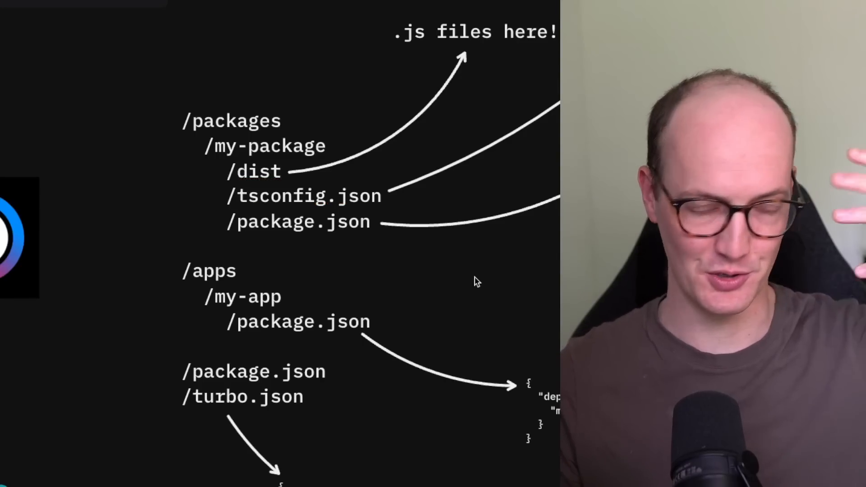
{"action": "mouse_move", "coordinate": [449, 293]}
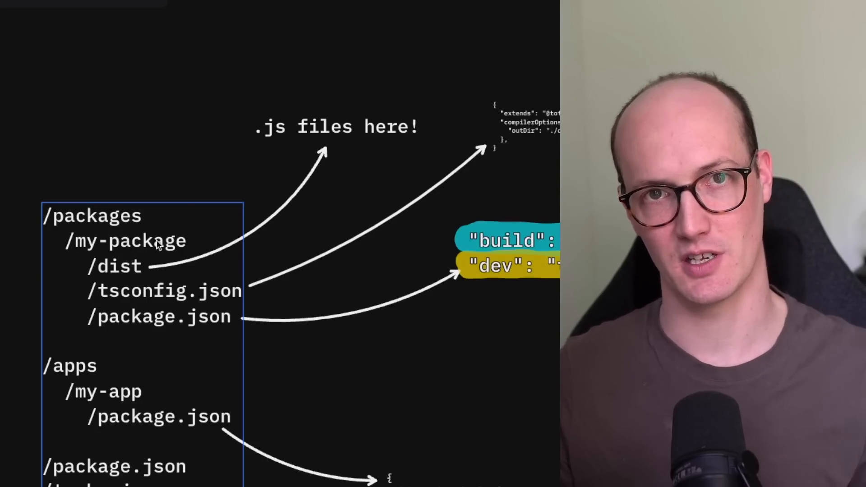
{"action": "mouse_move", "coordinate": [268, 182]}
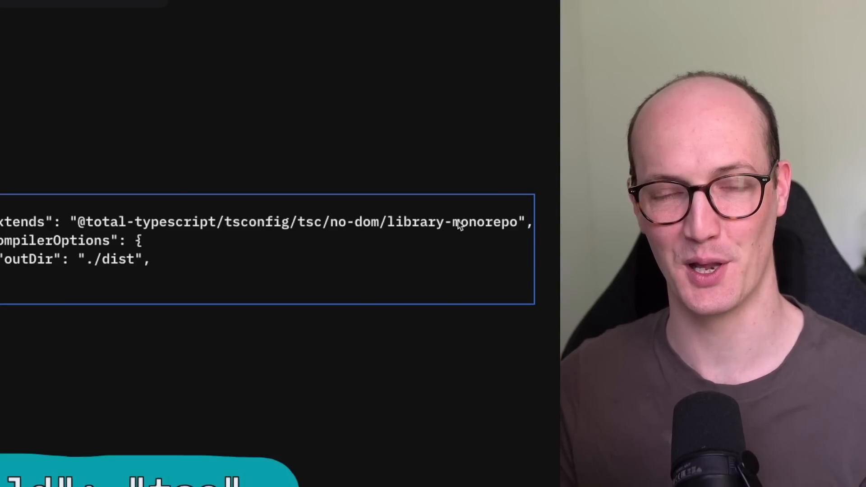
{"action": "mouse_move", "coordinate": [383, 269]}
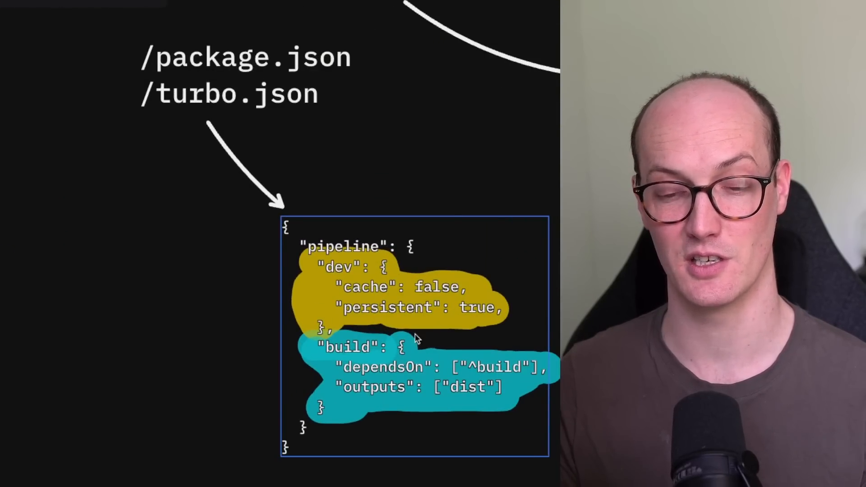
{"action": "mouse_move", "coordinate": [379, 293]}
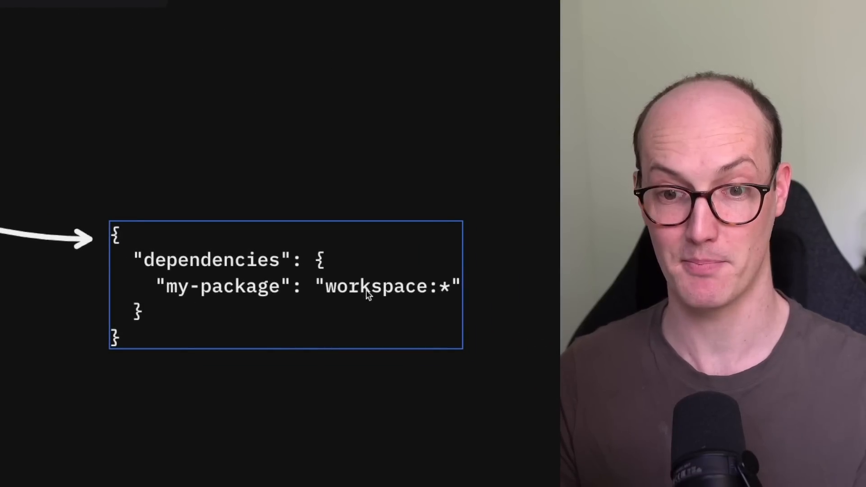
{"action": "mouse_move", "coordinate": [450, 291]}
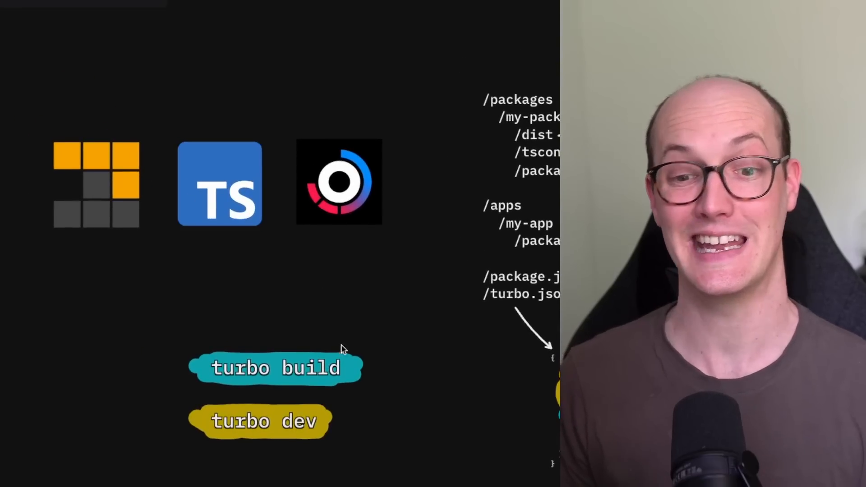
{"action": "mouse_move", "coordinate": [375, 366]}
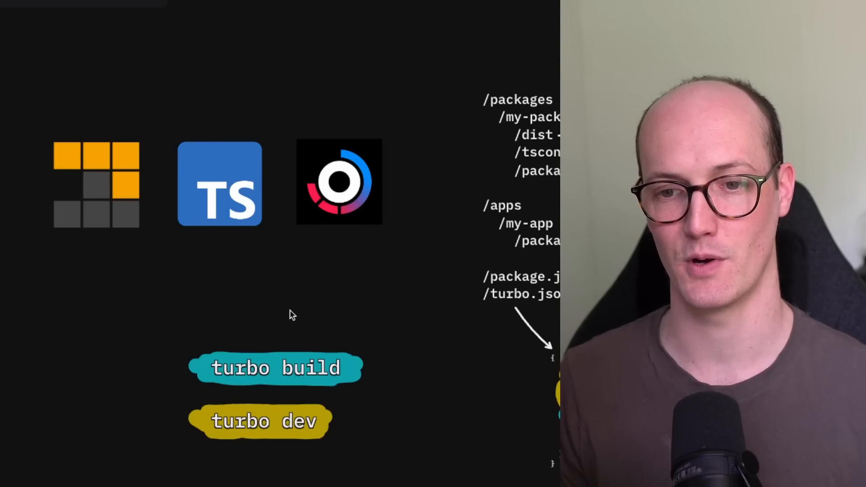
{"action": "mouse_move", "coordinate": [347, 308]}
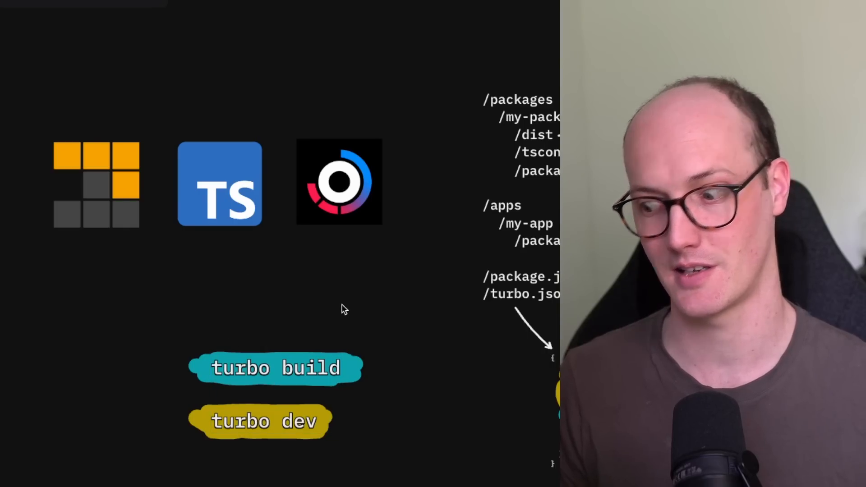
Select the pnpm and TypeScript logos in the overview.
{"action": "left_click", "coordinate": [96, 184]}
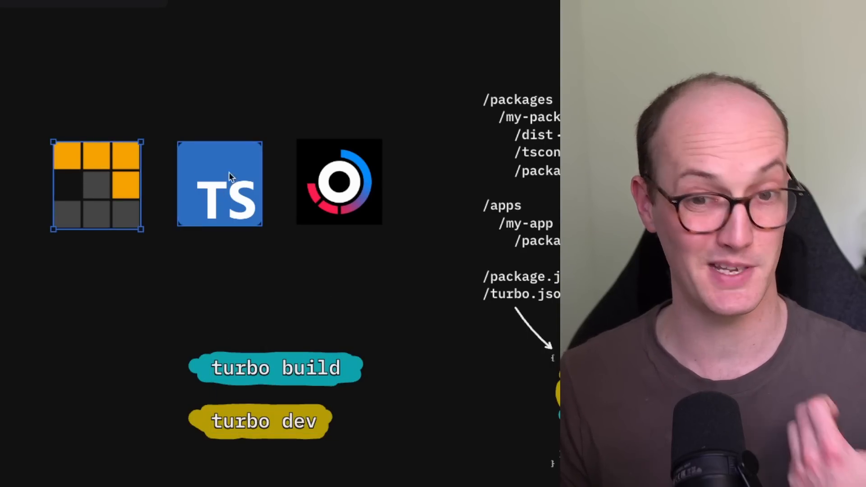